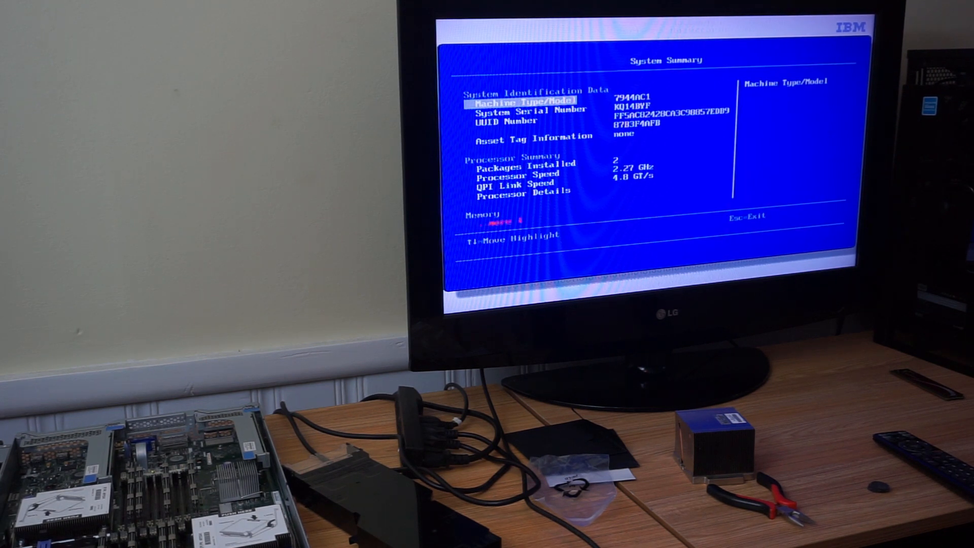
key(down)
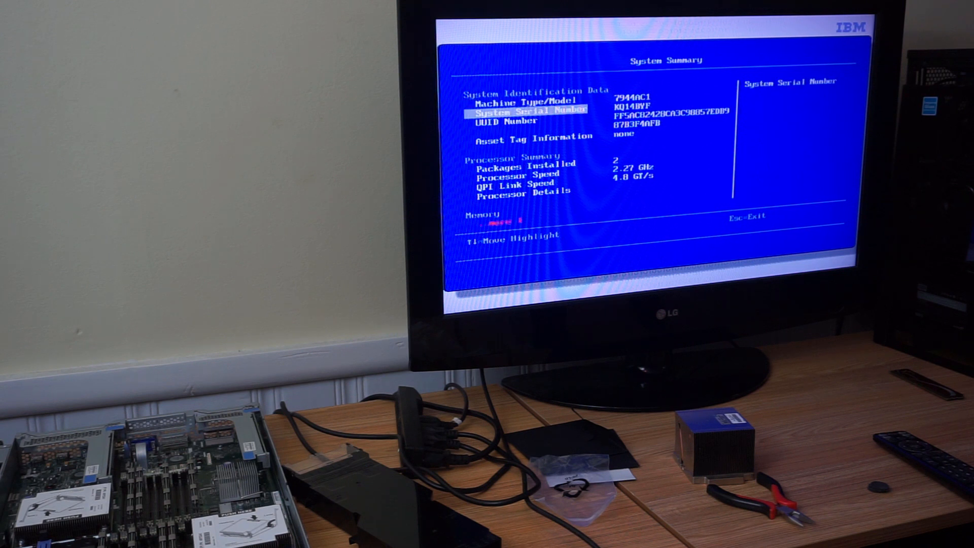
key(down)
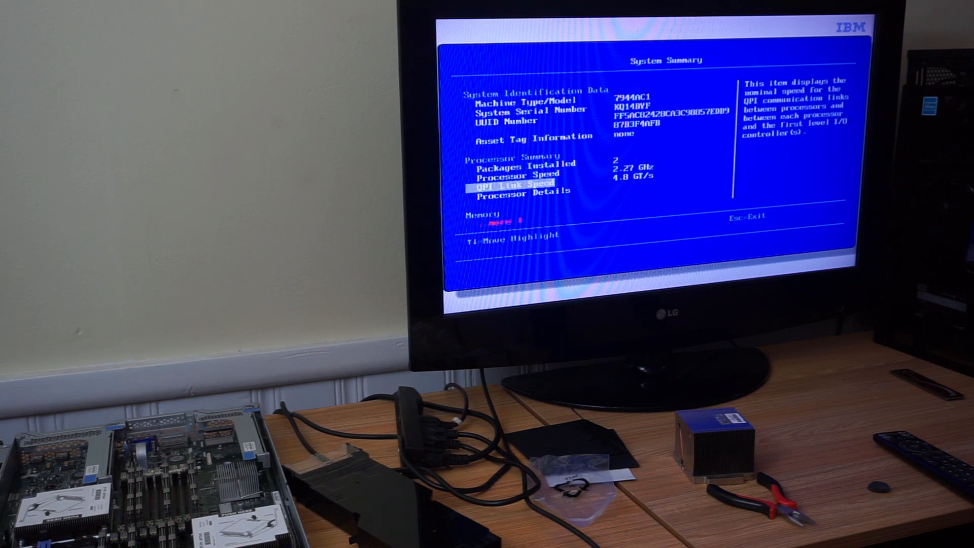
key(Down)
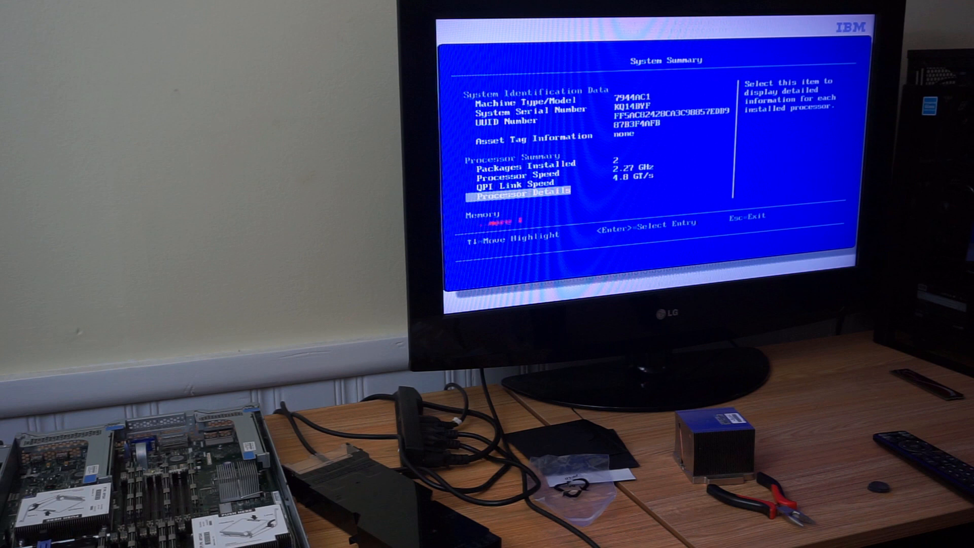